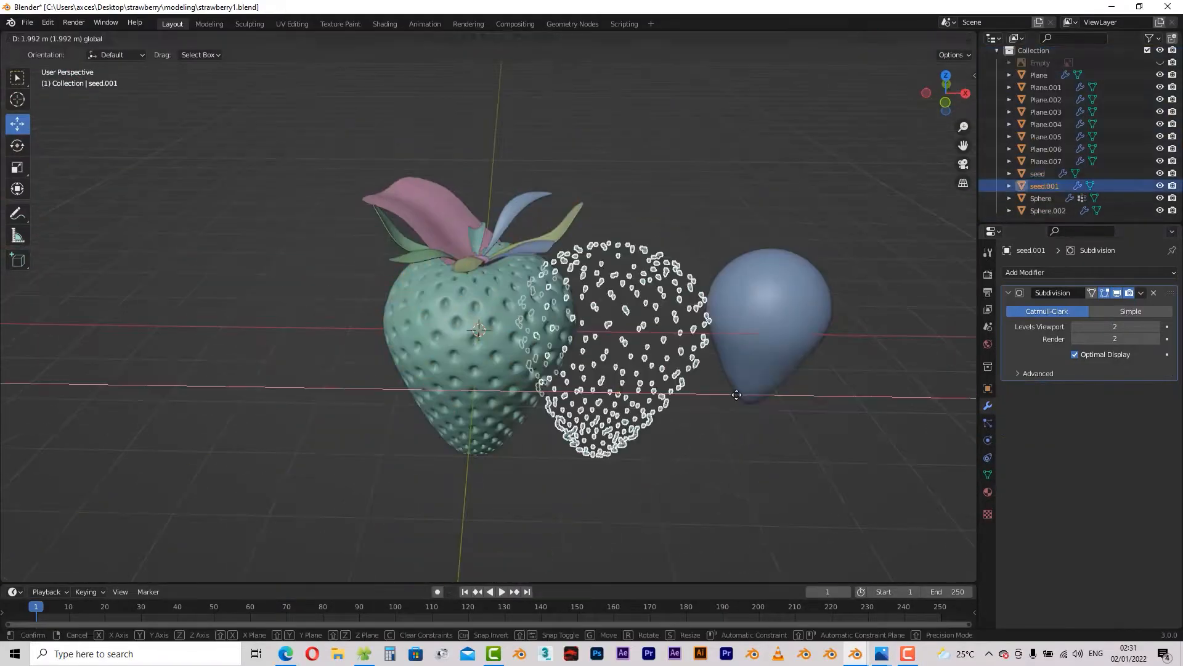
Step: Show the Sphere's Material.009 node tree in the Shading workspace and edit a ColorRamp stop colour
{"action": "left_click", "coordinate": [384, 24]}
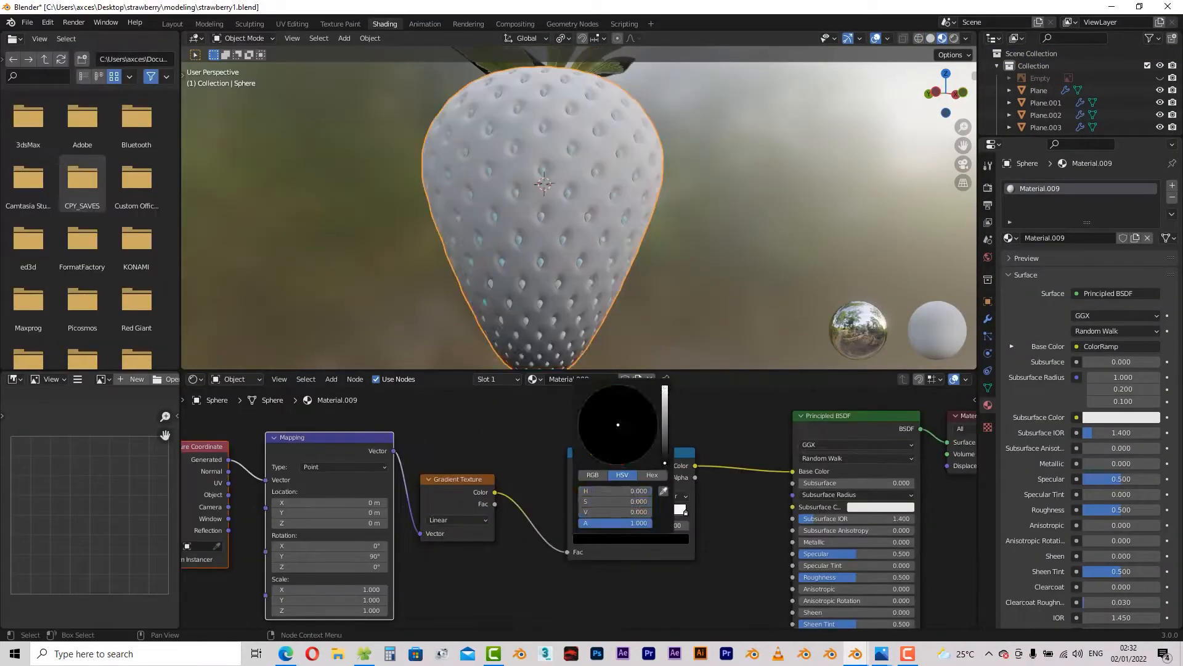